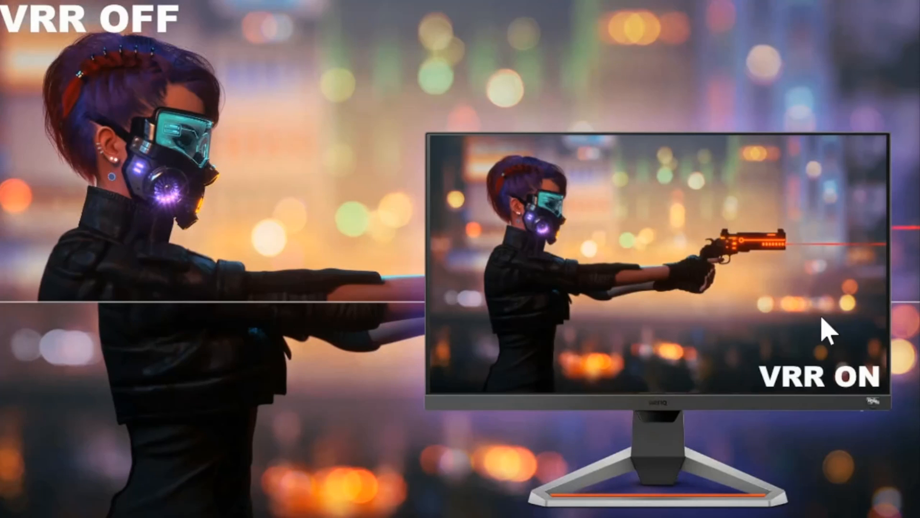
mouse_move(760, 346)
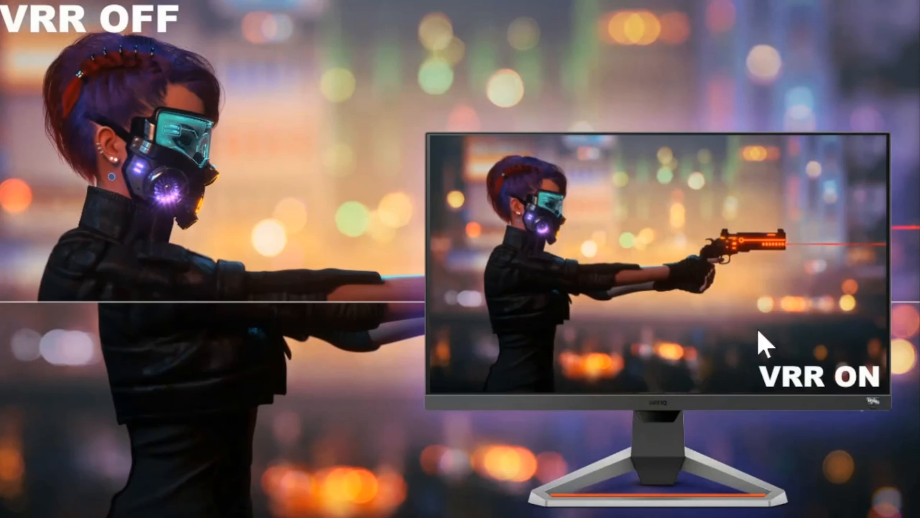
mouse_move(721, 293)
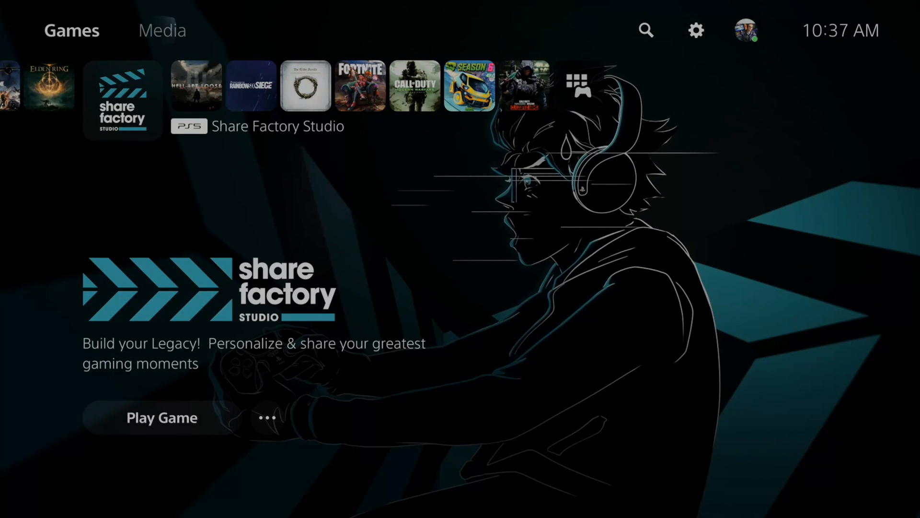
Go from the home screen into Settings and then Screen and Video to reach the VRR option
click(696, 31)
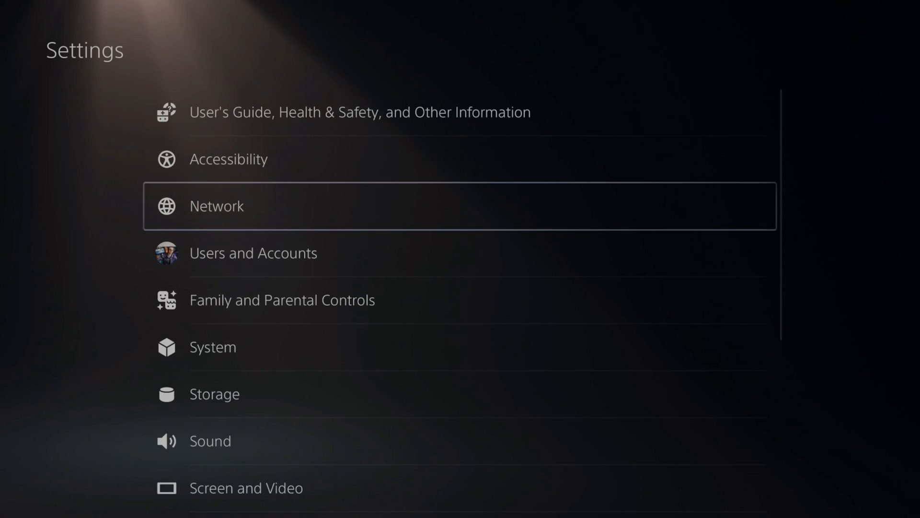
scroll(down, 3)
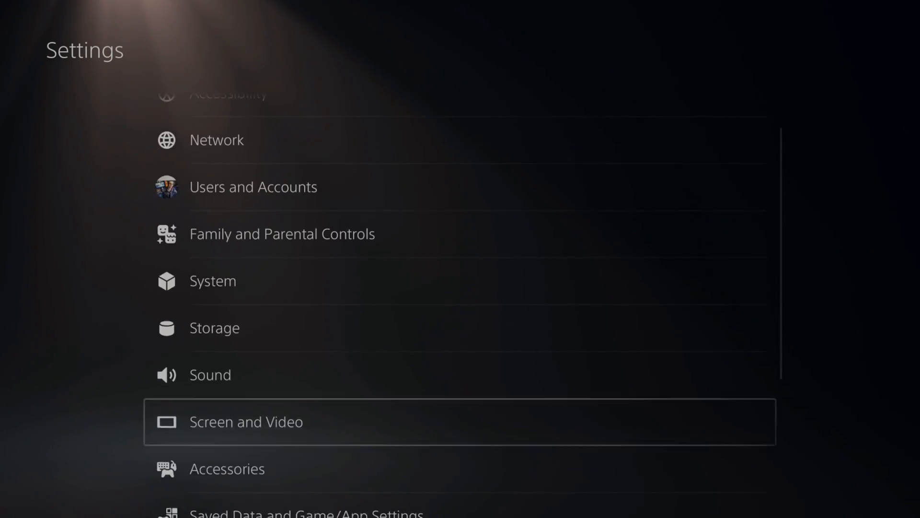
click(246, 422)
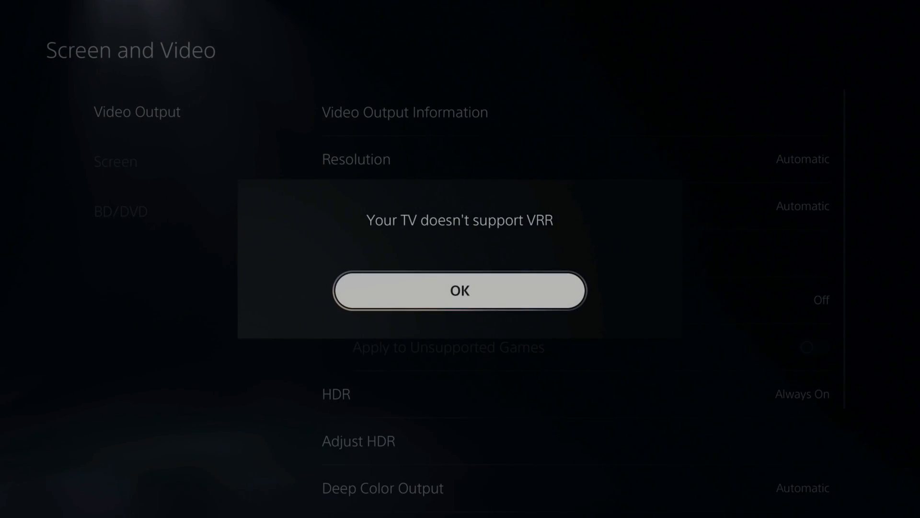
Acknowledge the 'Your TV doesn't support VRR' message and review Video Output with VRR still Off
click(460, 290)
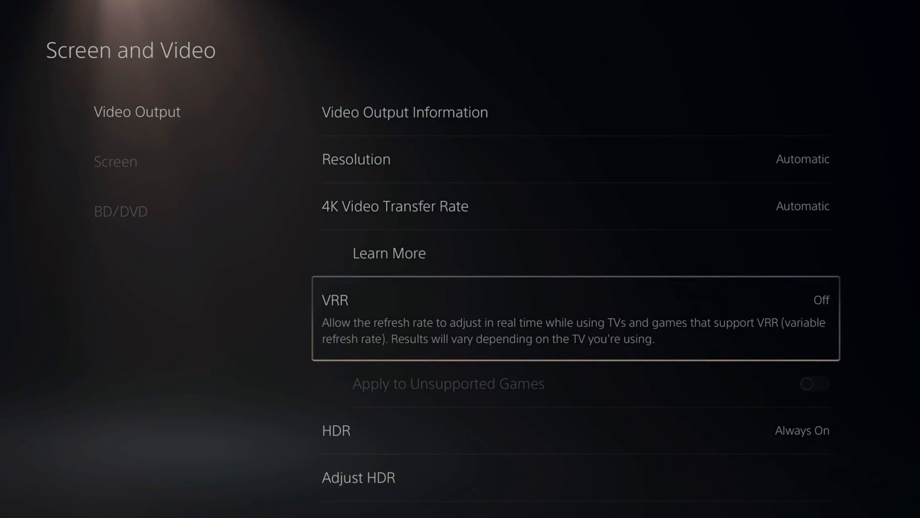
scroll(down, 3)
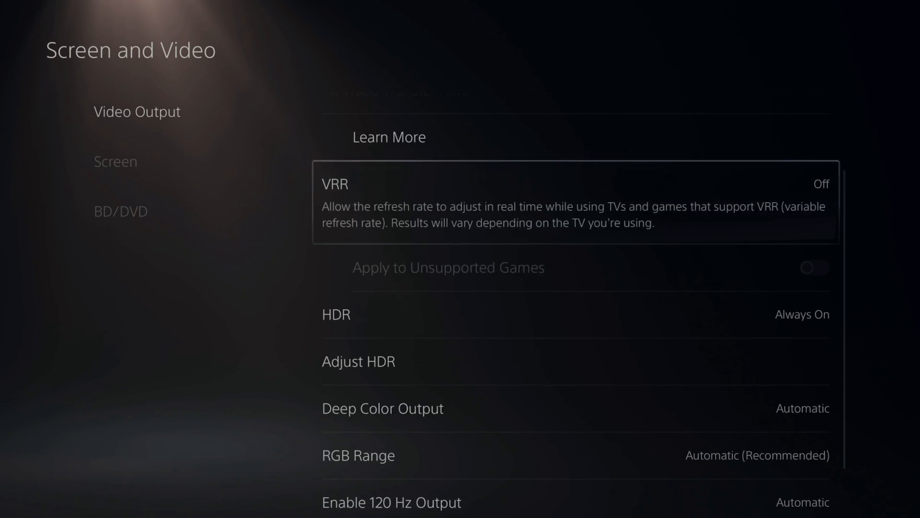